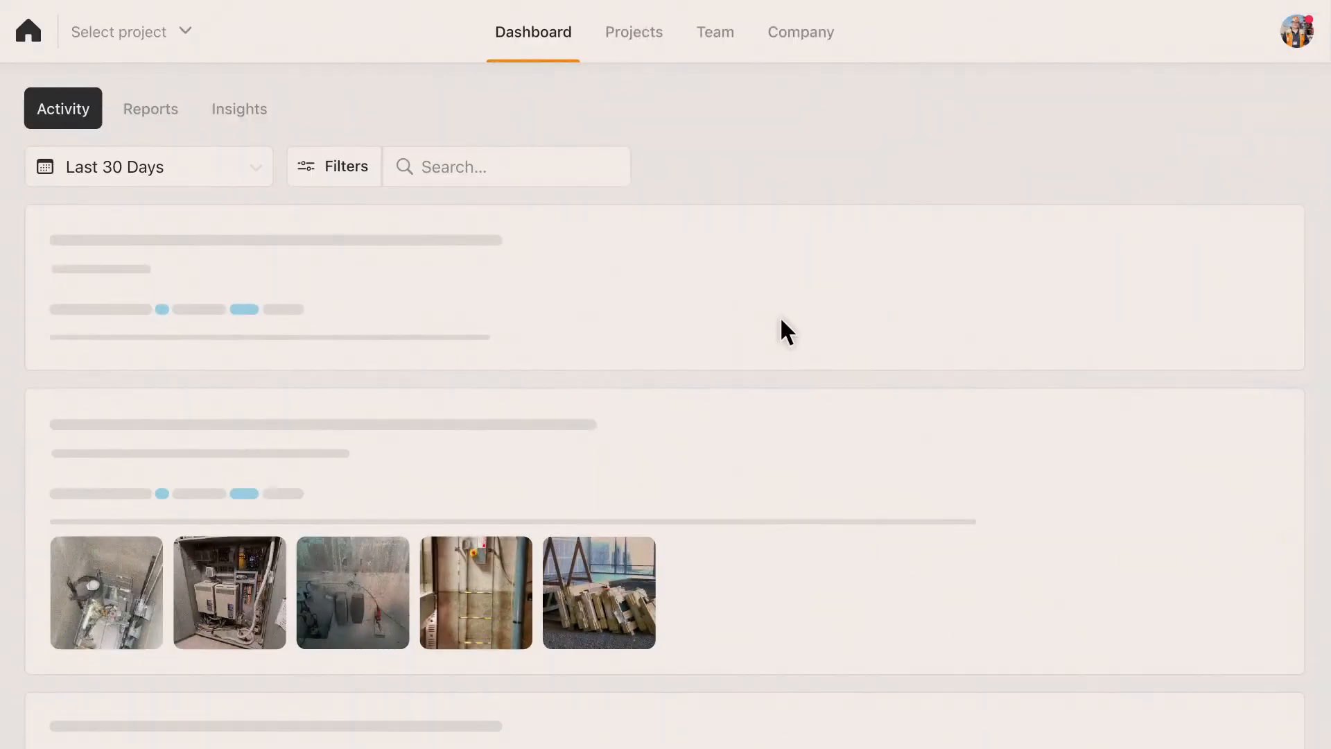
pyautogui.moveTo(645, 221)
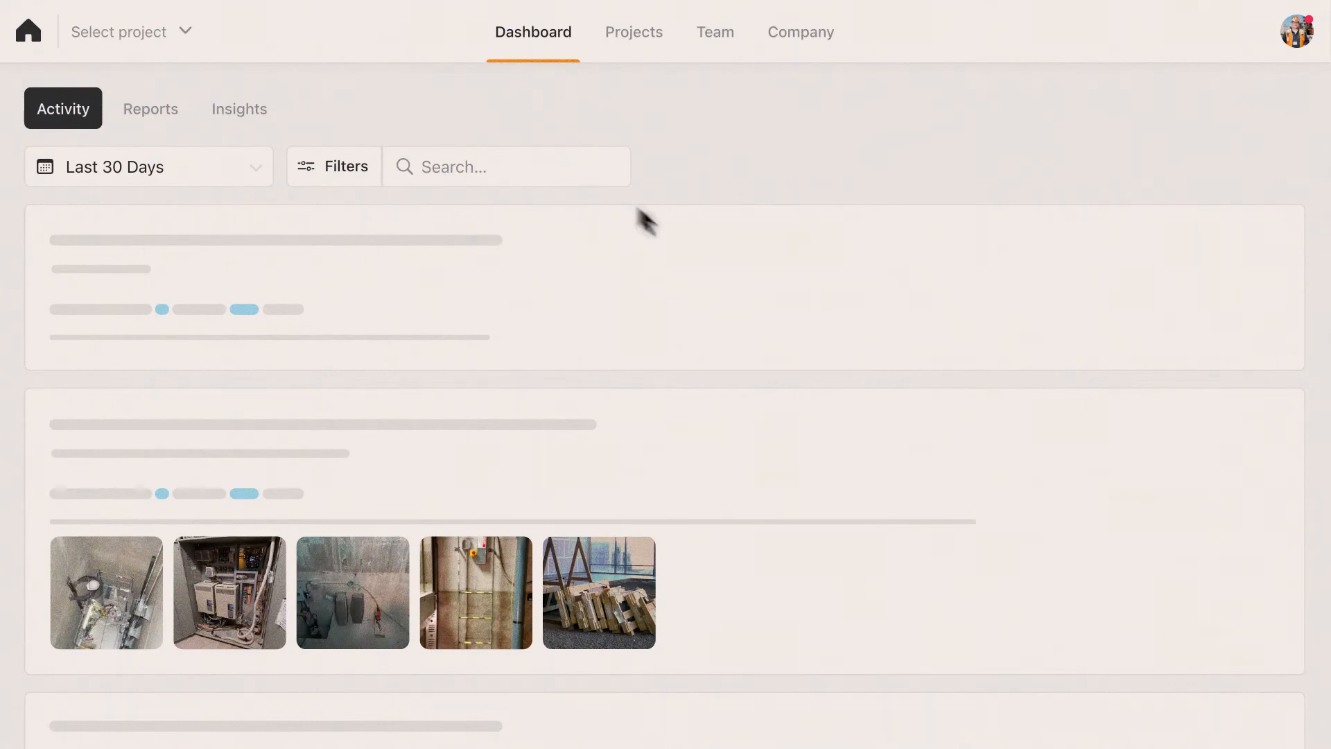
# Show the Insights view with the all-time project productivity line chart.
pyautogui.click(240, 108)
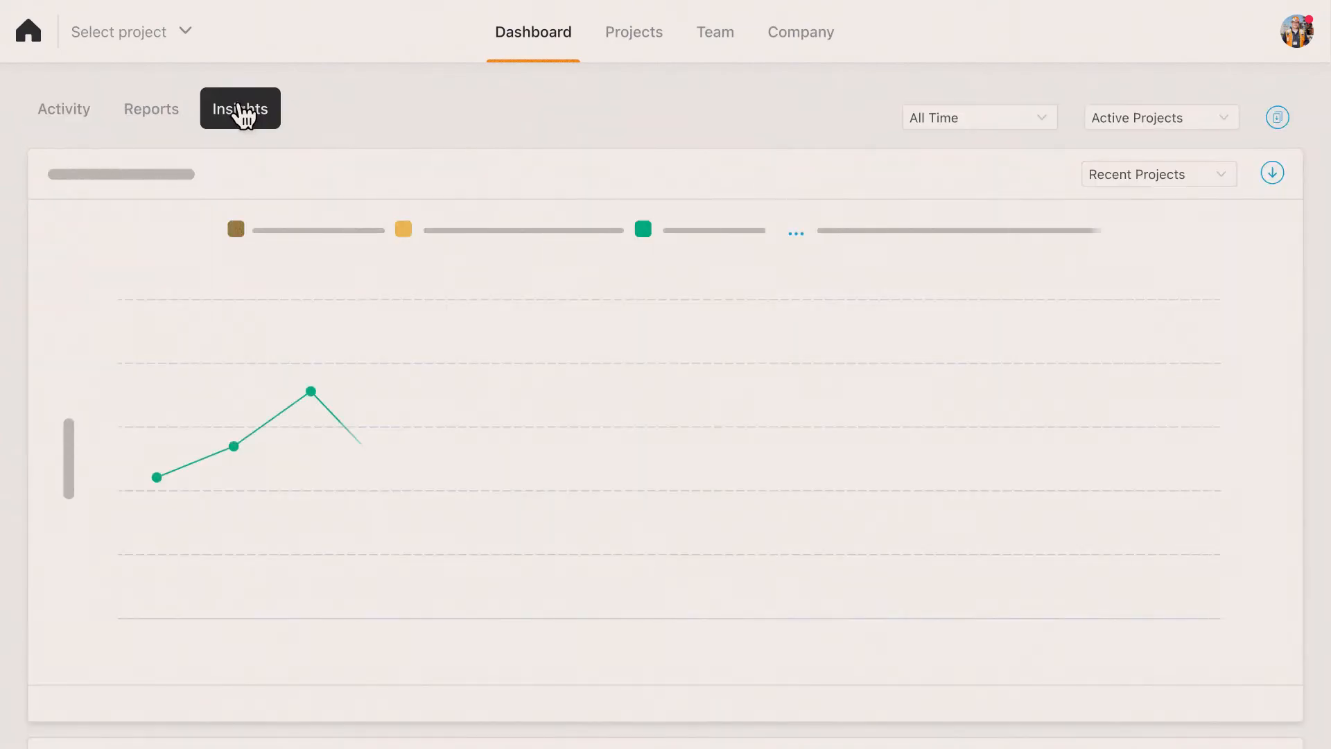
pyautogui.click(240, 108)
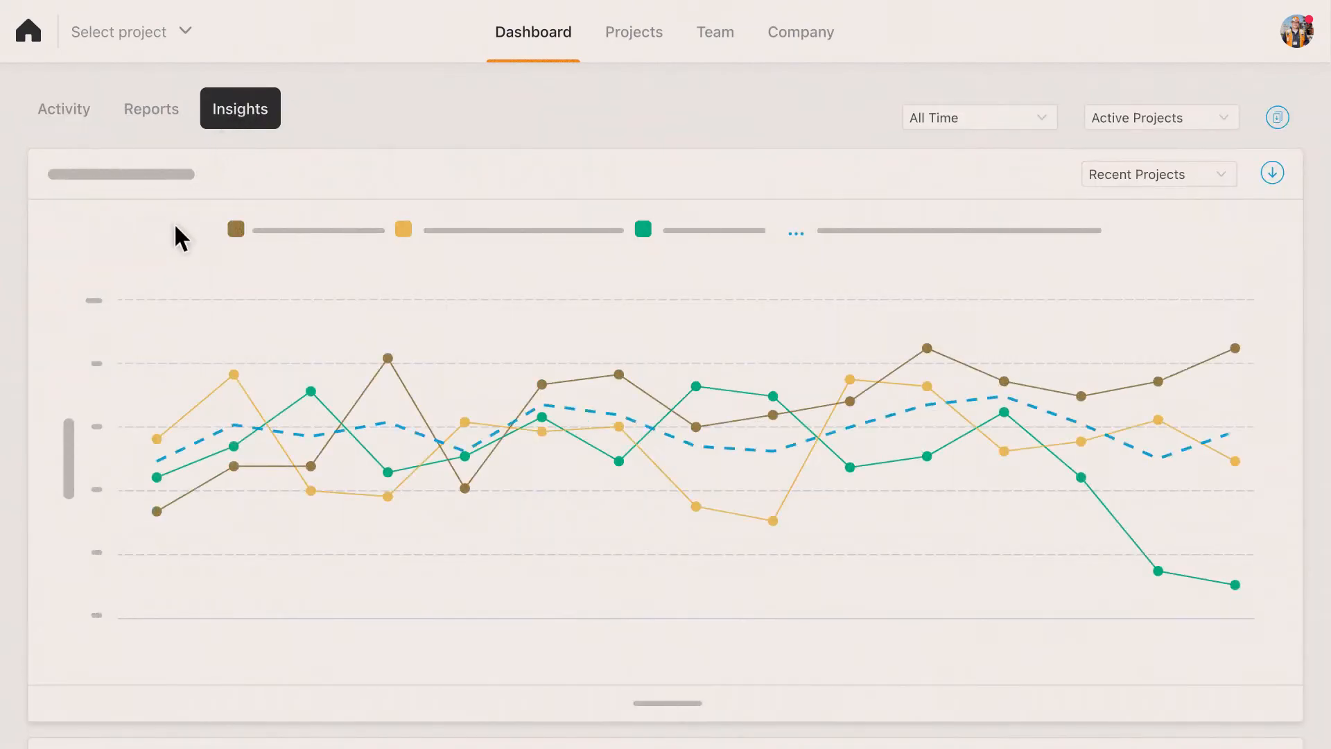